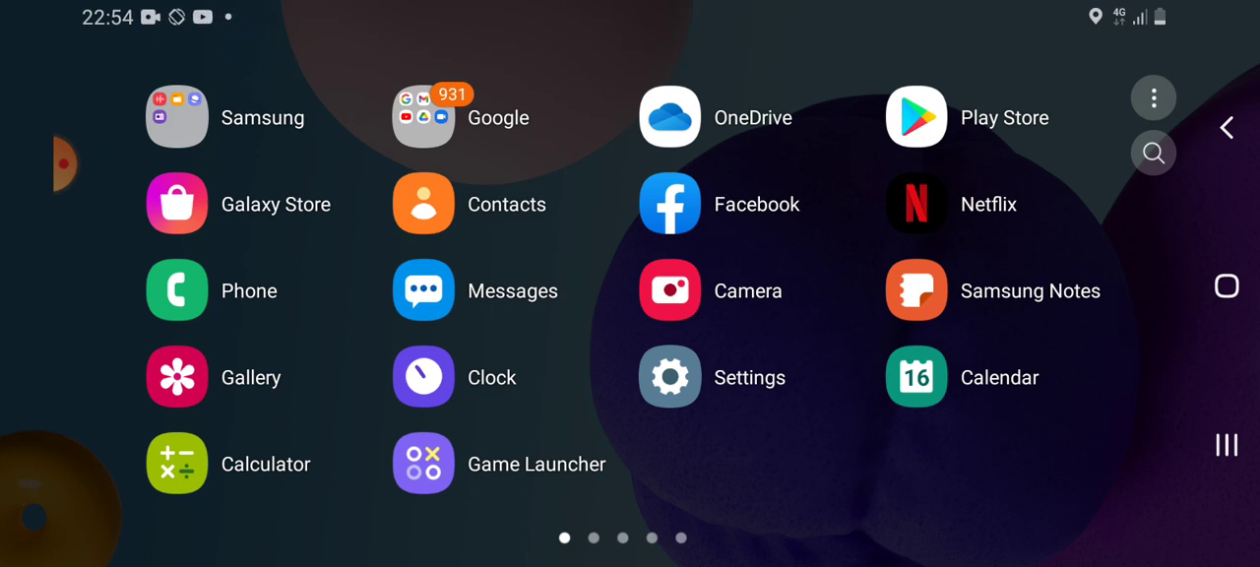
# Step: Open the Phone dialer from the app drawer to begin the *# service code
pyautogui.click(176, 289)
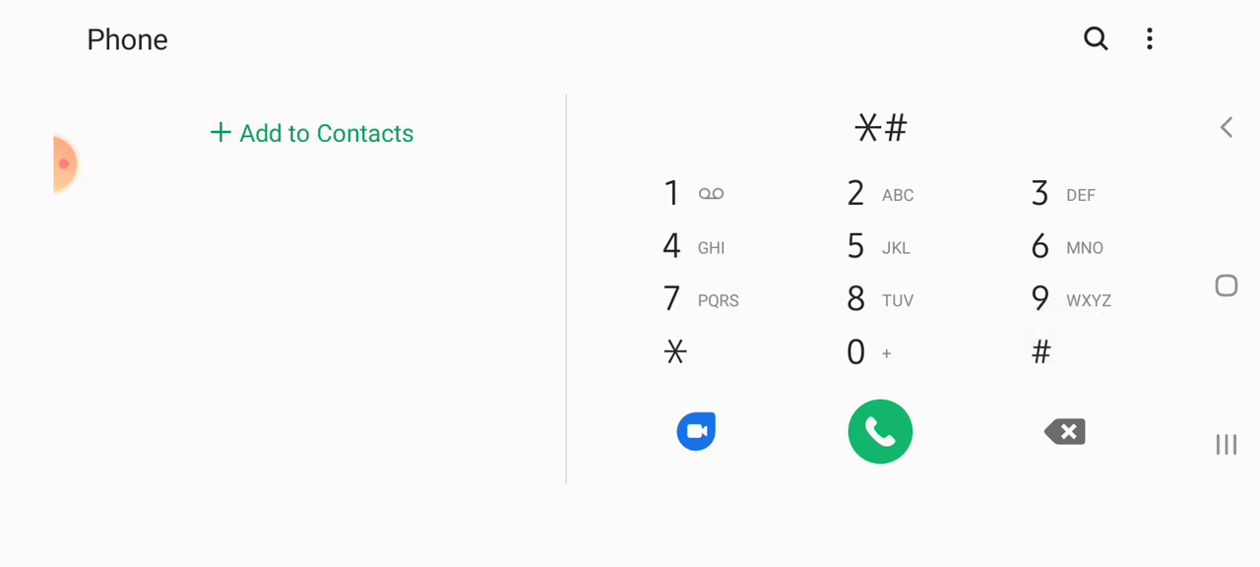
# Step: Finish dialing *#9900# to bring up the SysDump menu
pyautogui.click(1039, 300)
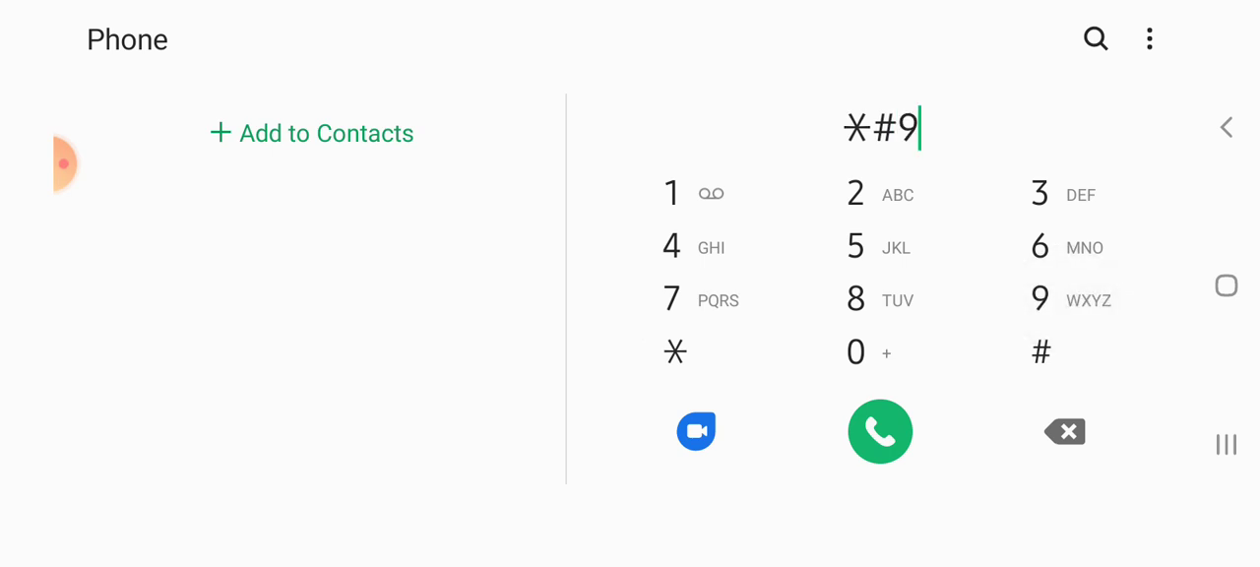
pyautogui.click(1038, 299)
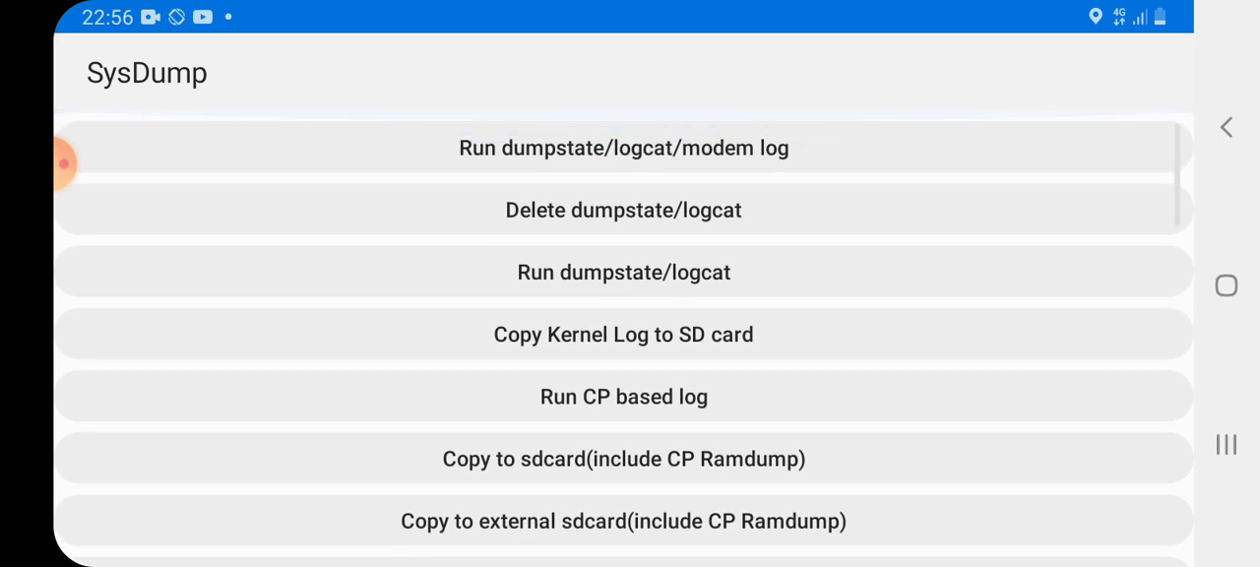
pyautogui.scroll(-3)
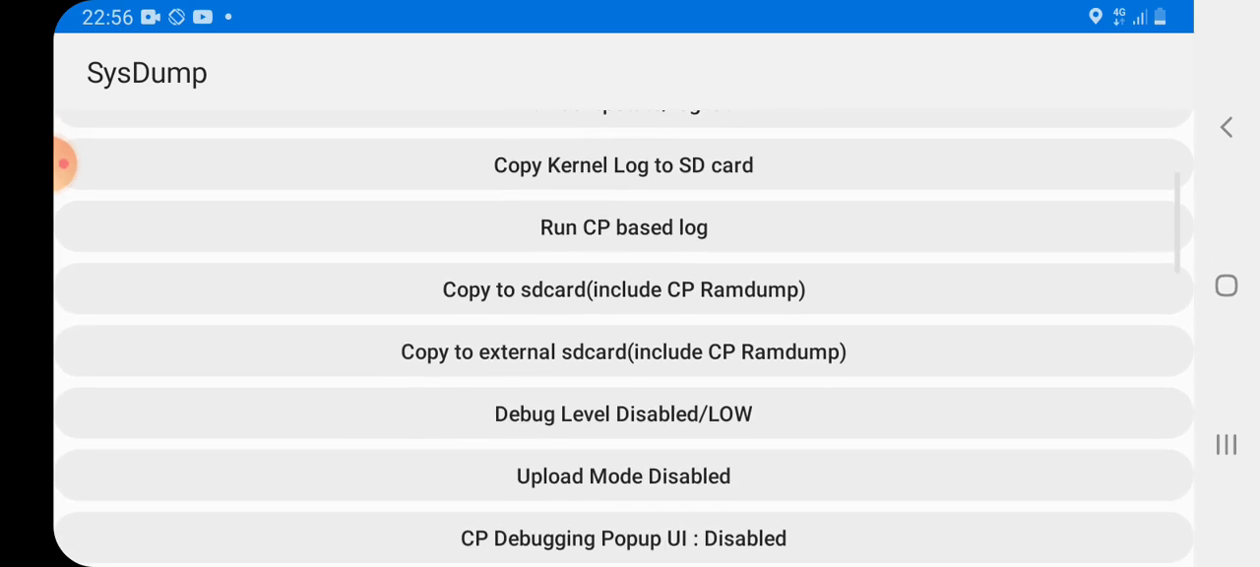
pyautogui.scroll(-3)
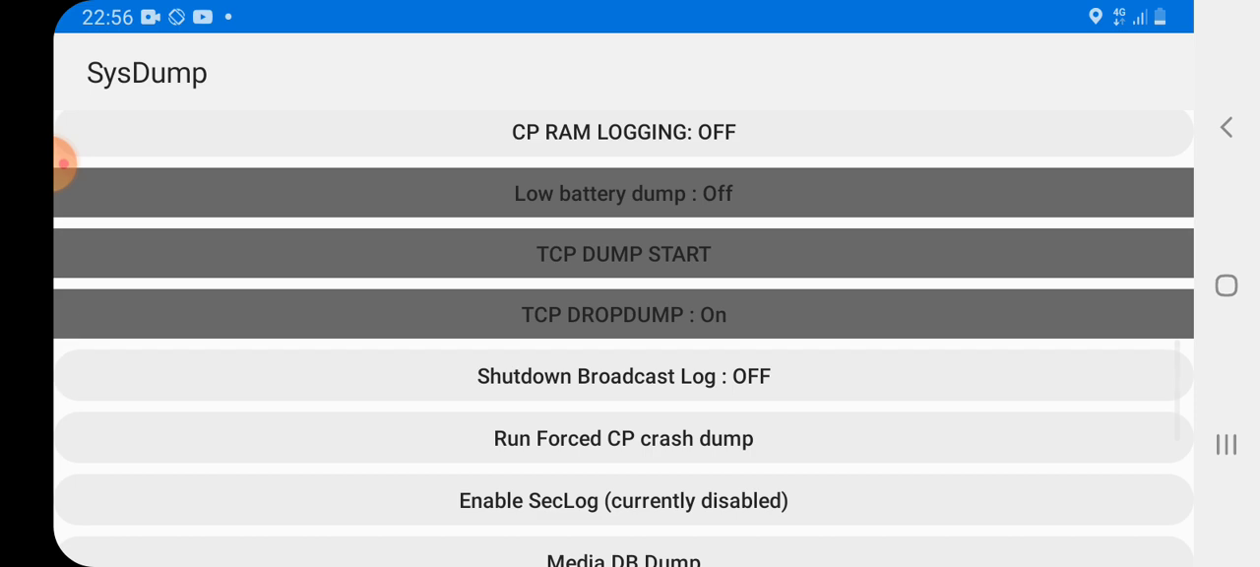
pyautogui.scroll(-3)
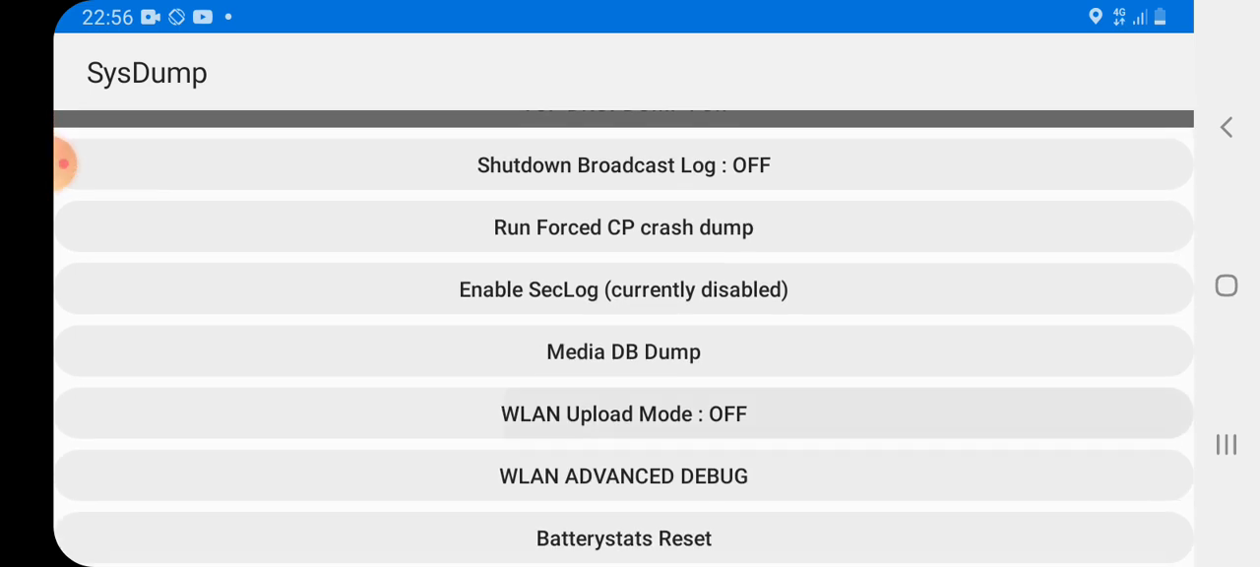
pyautogui.scroll(-3)
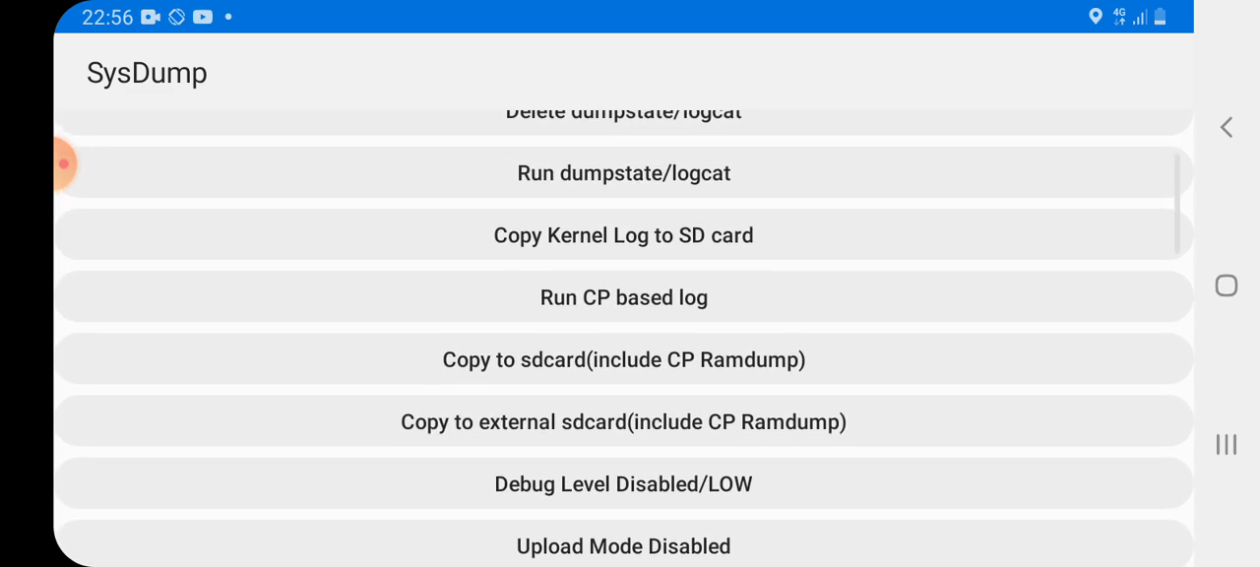
pyautogui.scroll(-3)
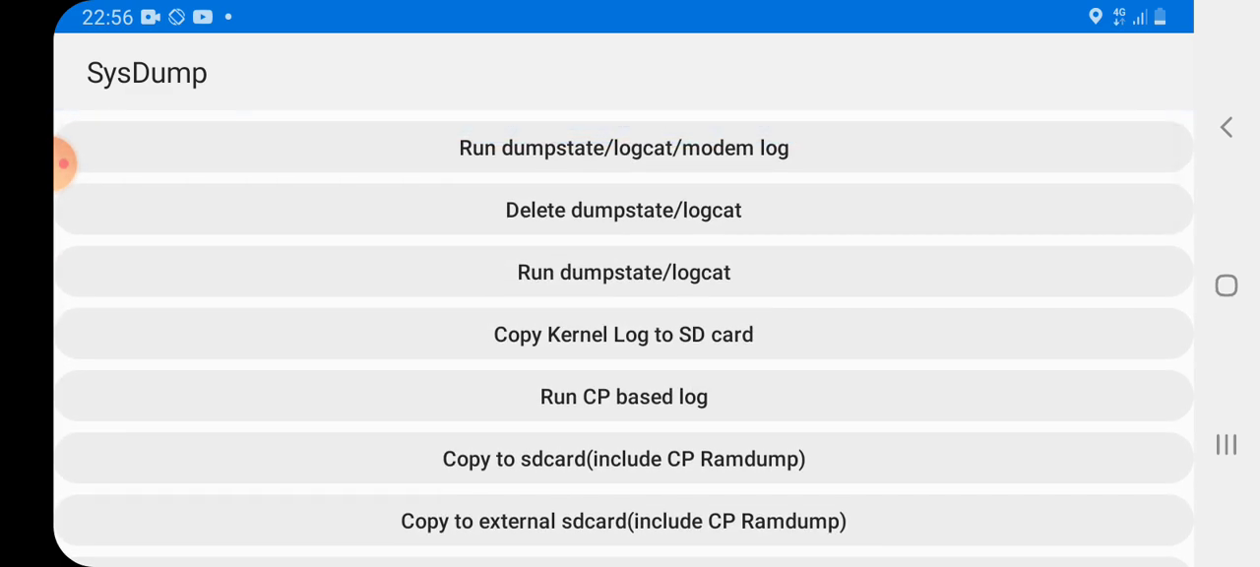